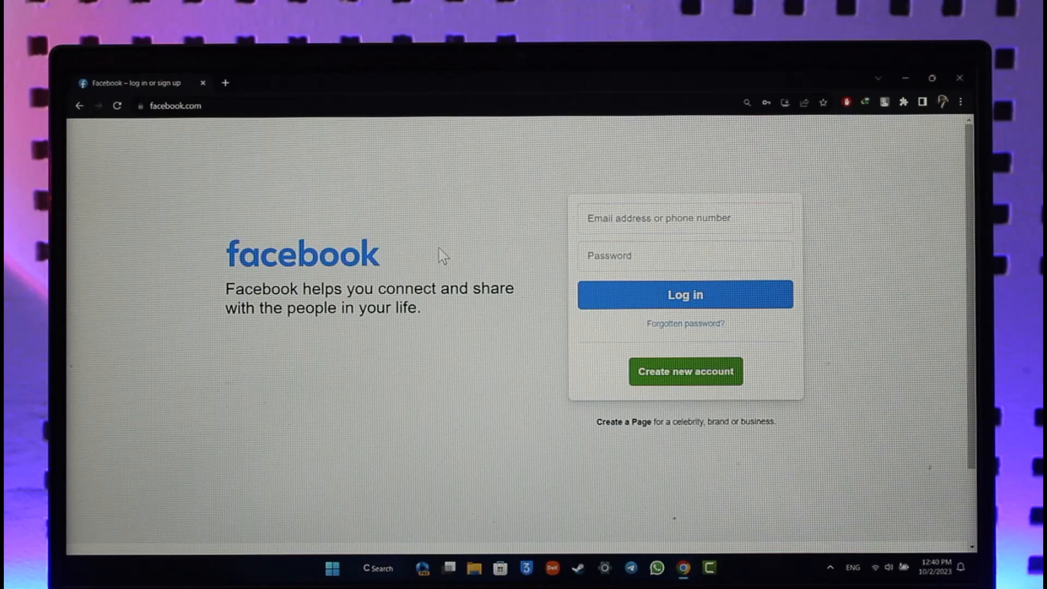
mouse_move(277, 130)
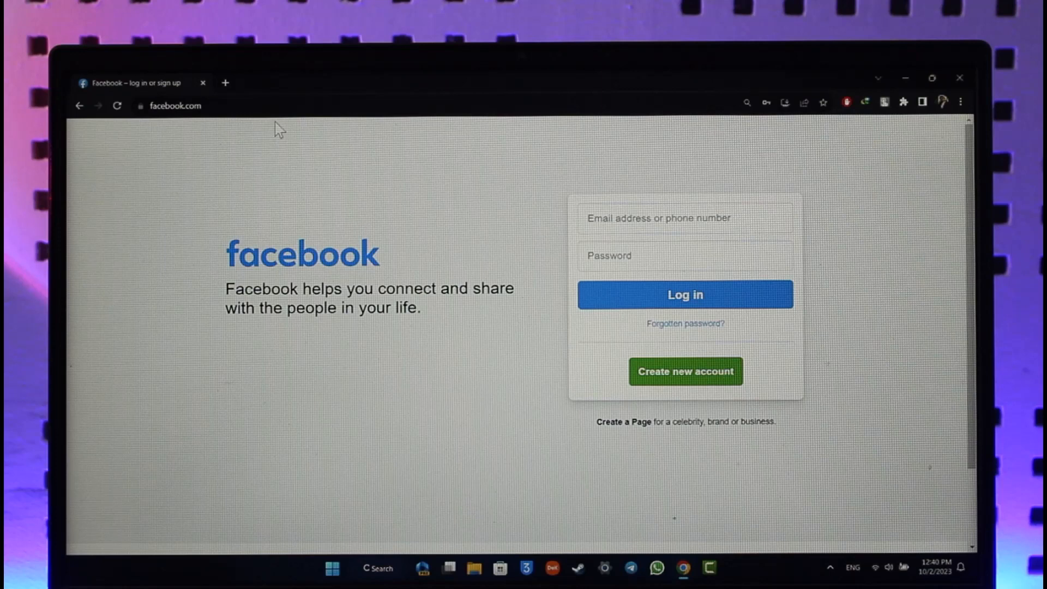
mouse_move(230, 220)
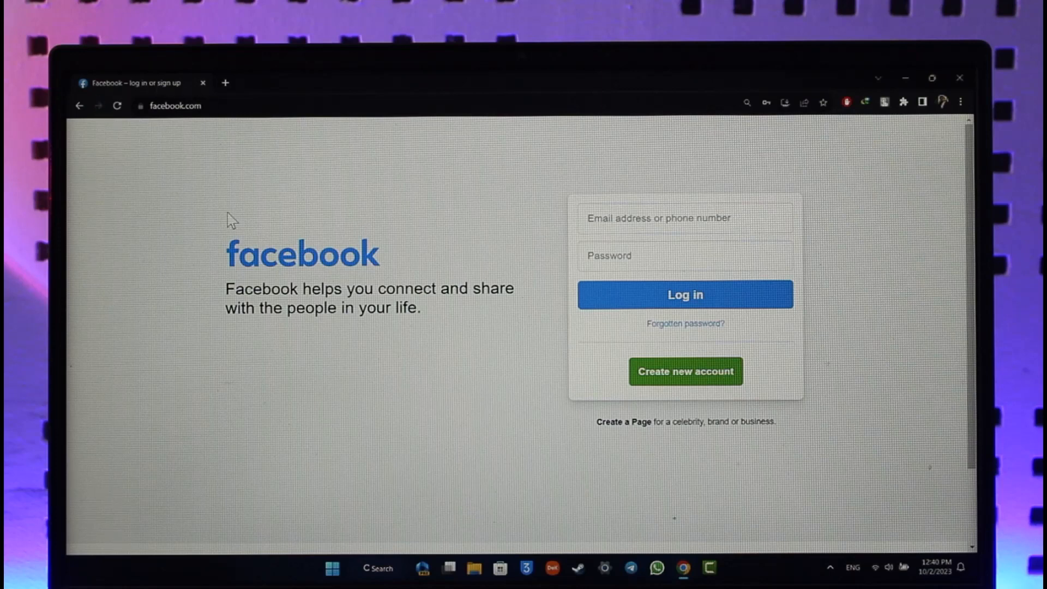
- Choose 'Forgotten password?' on the Facebook login page
click(685, 323)
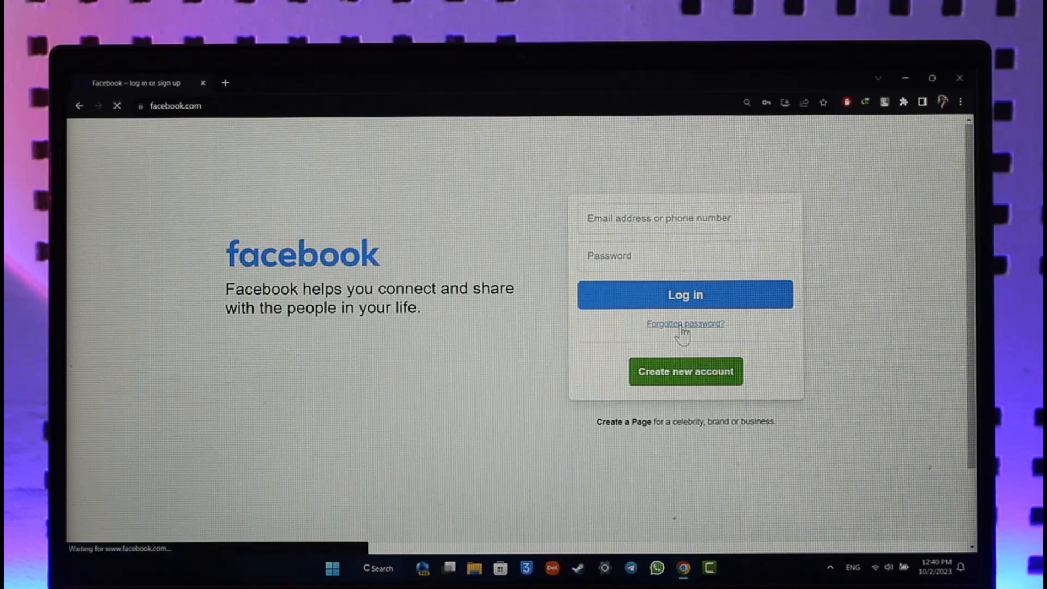
- Decline the emailed login code via 'Try another way', then declare no access to the listed reset contacts
click(685, 324)
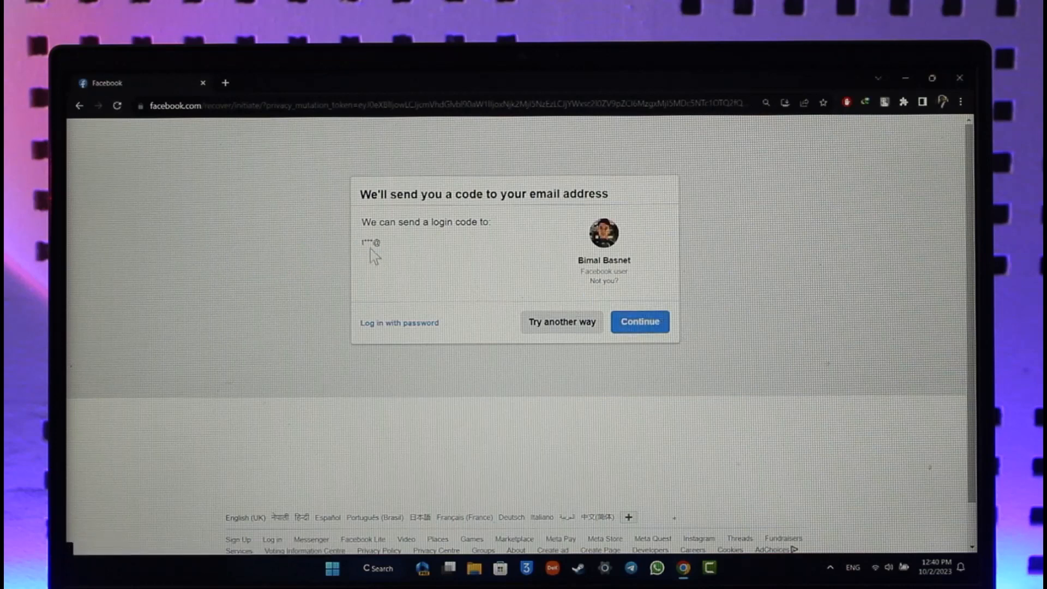
double_click(425, 221)
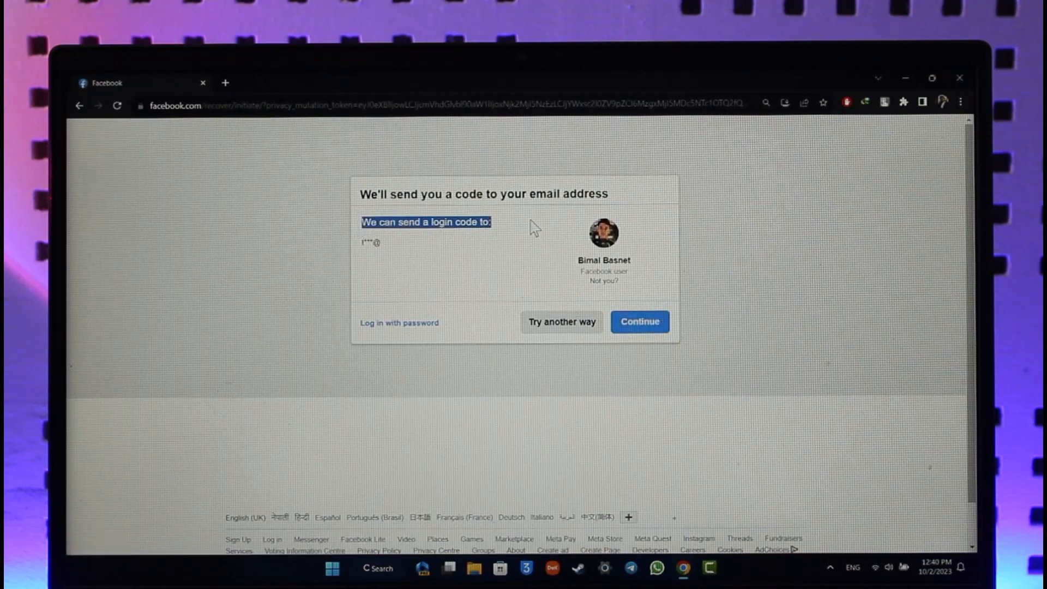
click(561, 322)
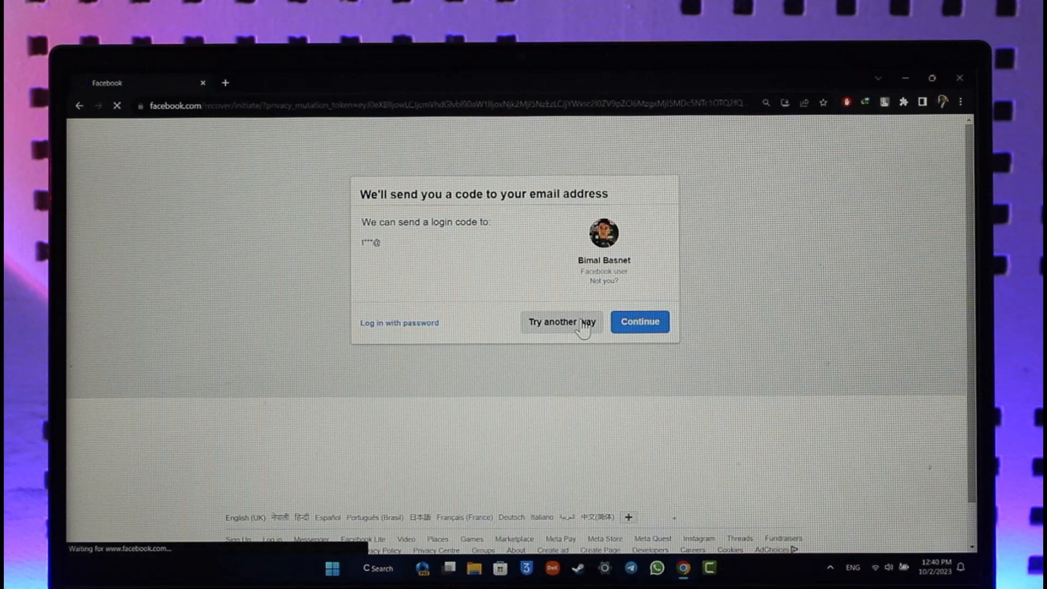
click(558, 322)
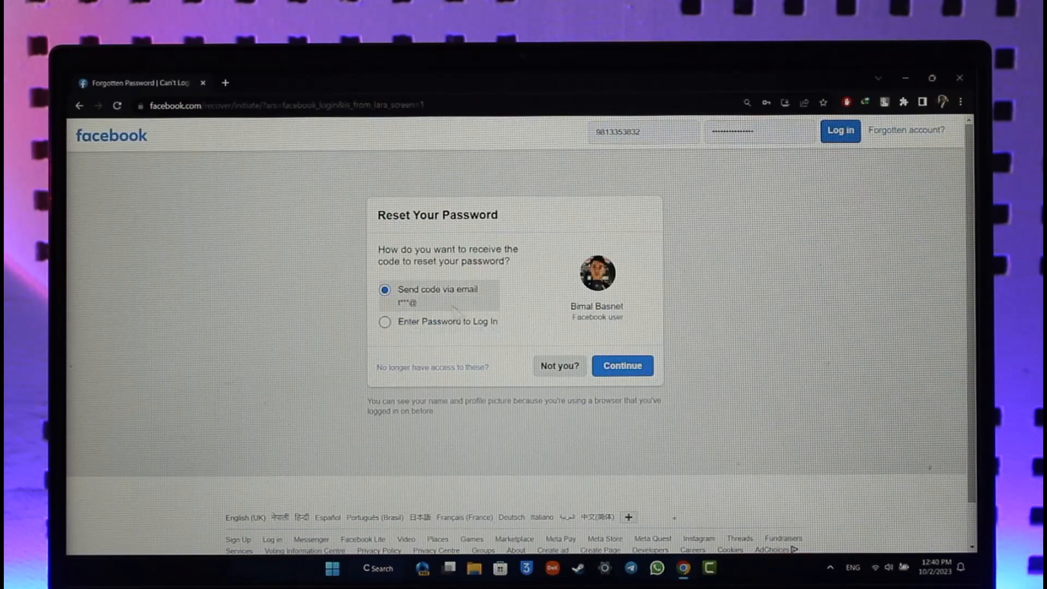
mouse_move(401, 389)
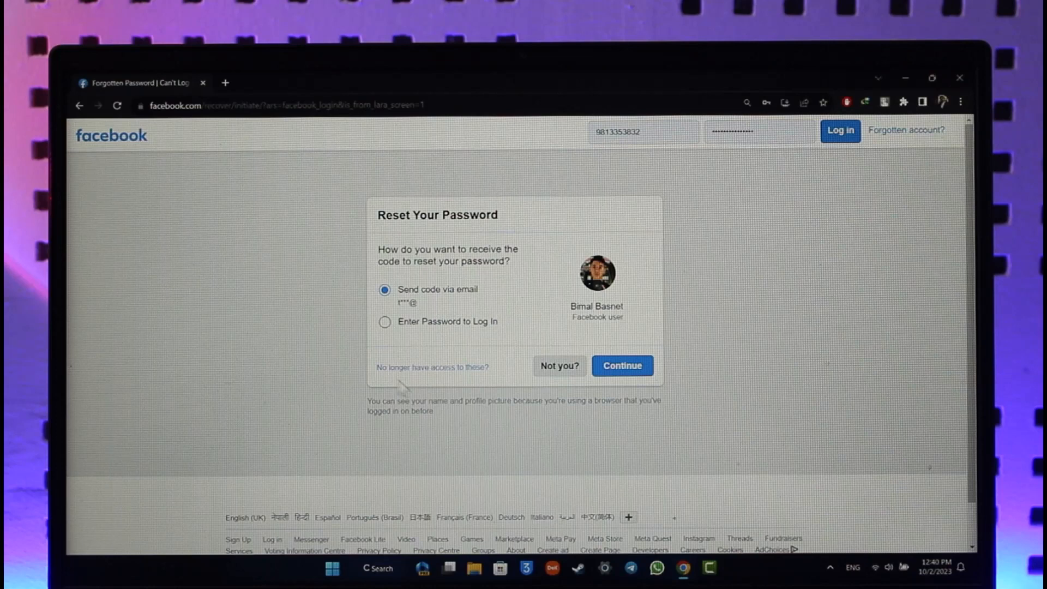
mouse_move(473, 377)
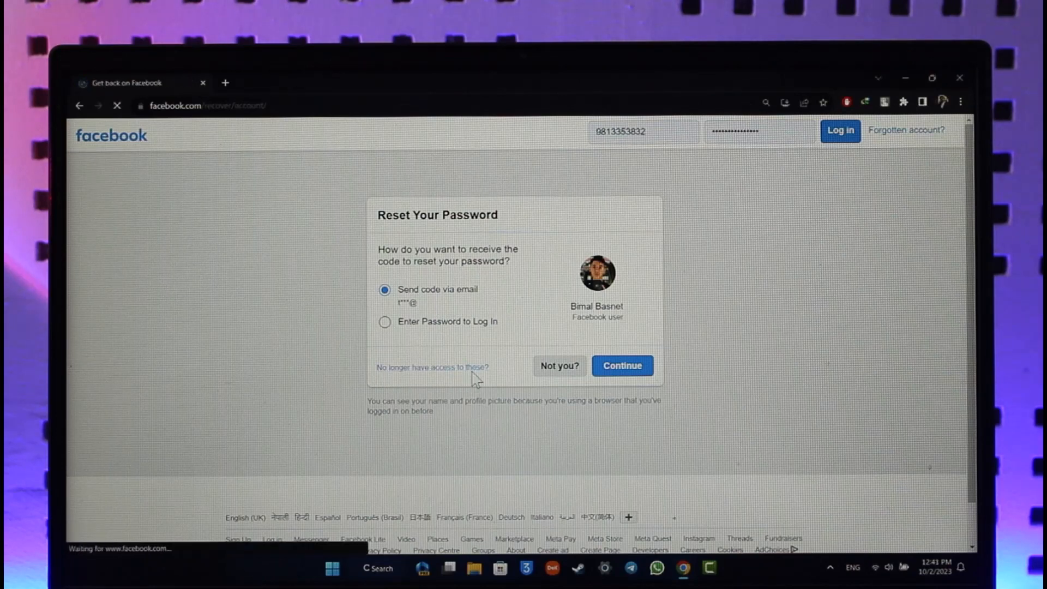
click(427, 367)
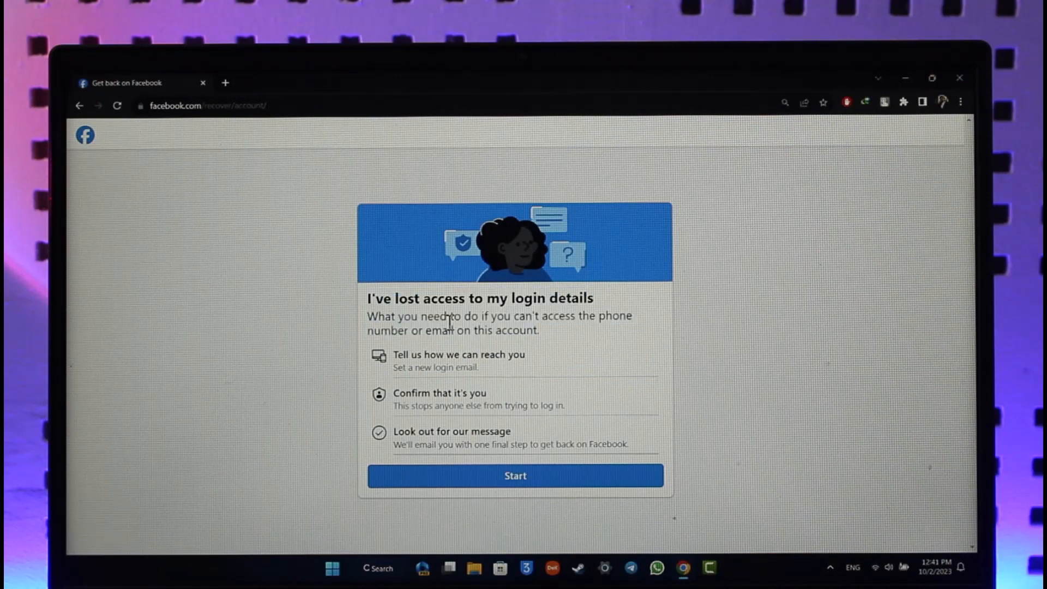
mouse_move(514, 331)
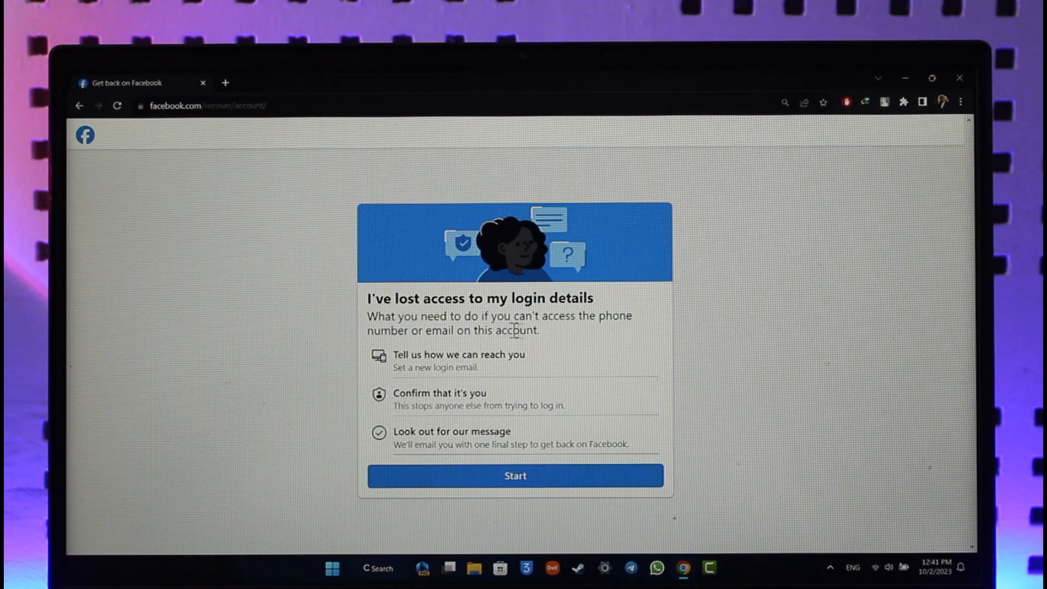
- Start the 'I've lost access to my login details' flow to reach the new-email step
double_click(459, 353)
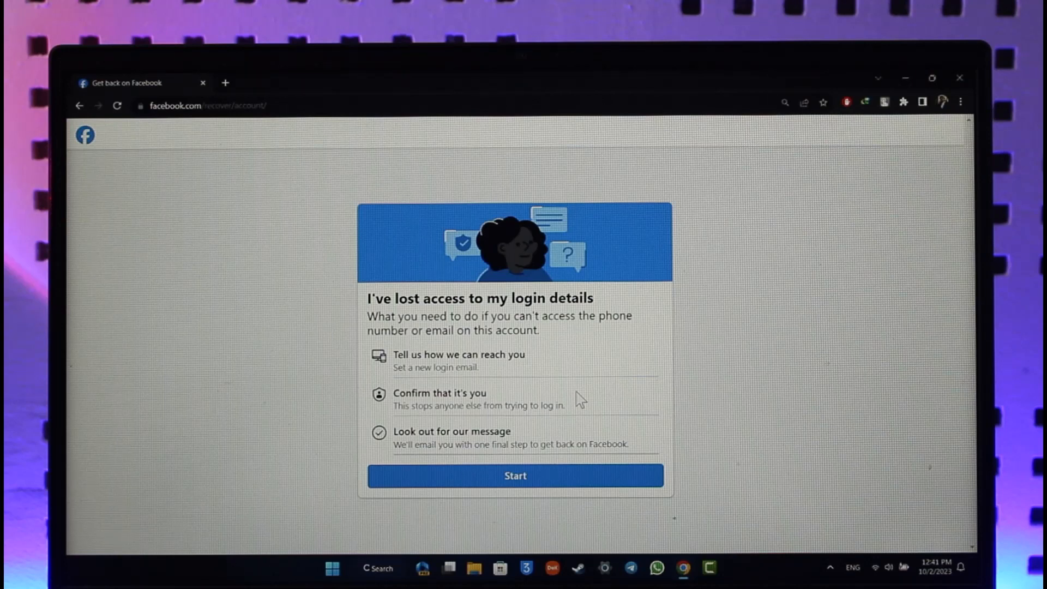
click(515, 475)
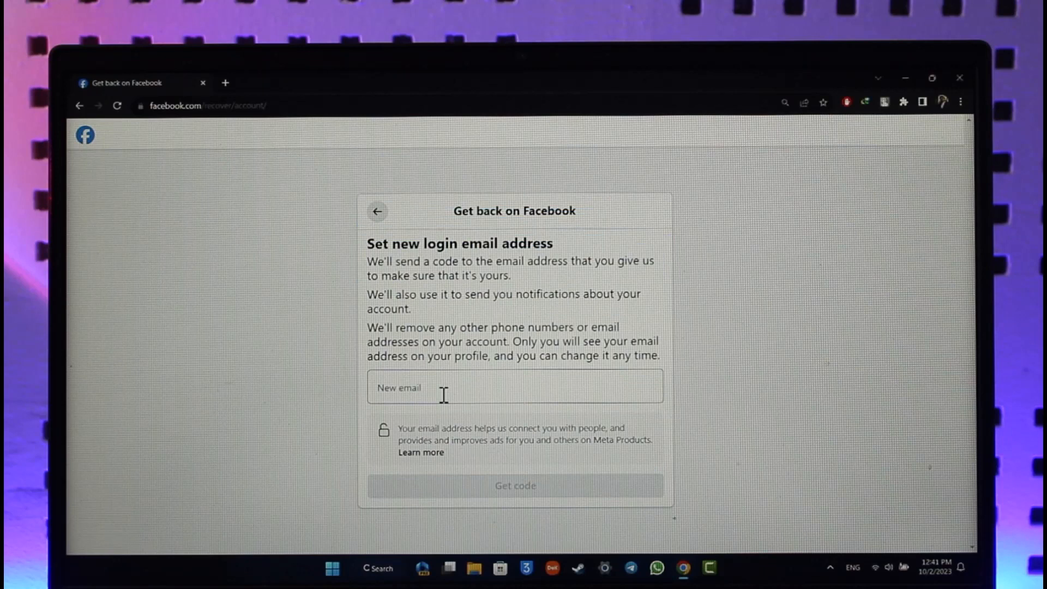
click(513, 387)
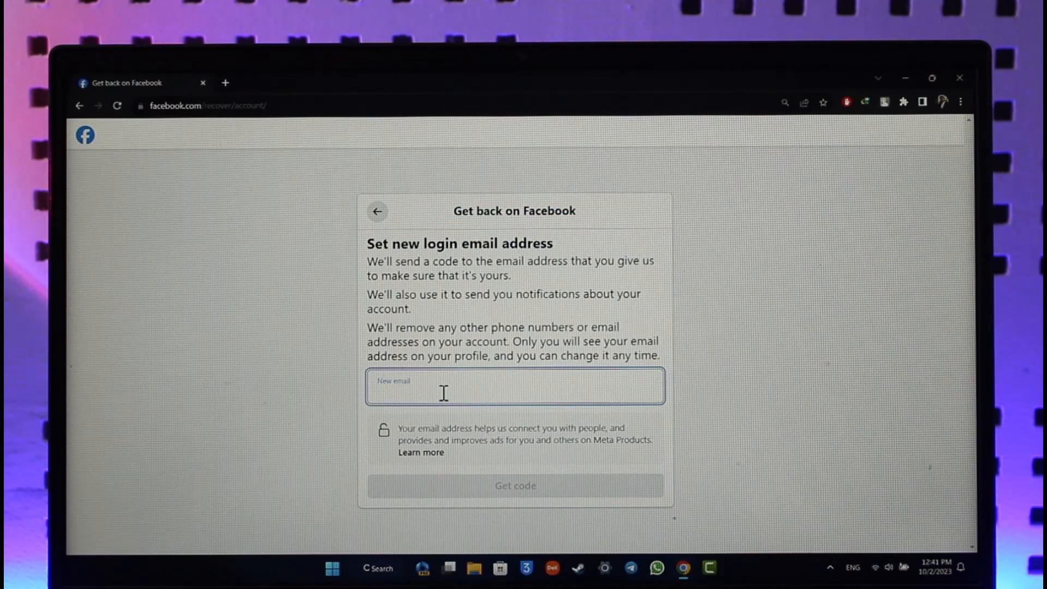
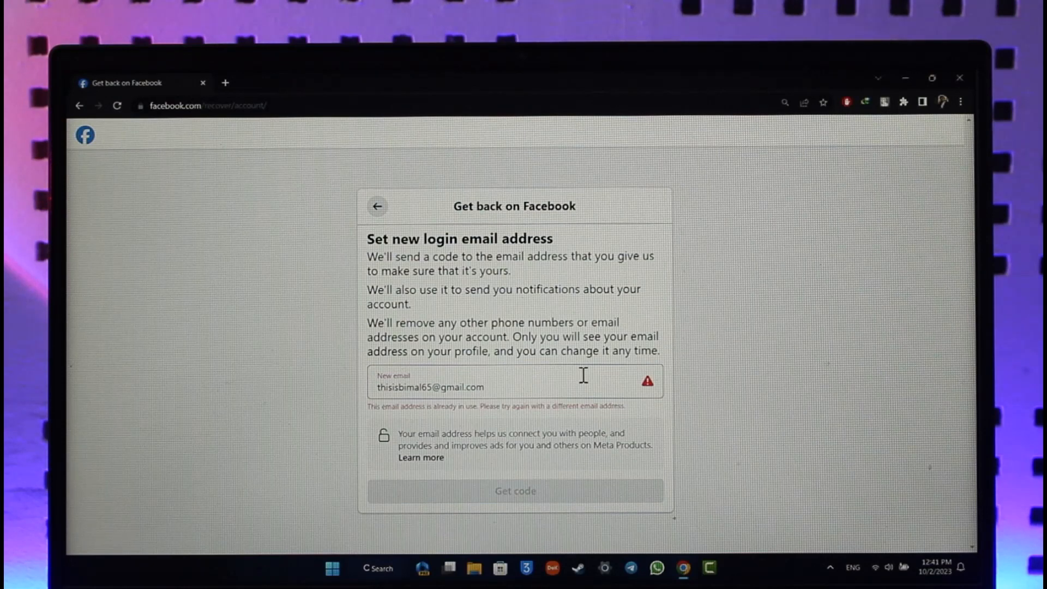
mouse_move(434, 392)
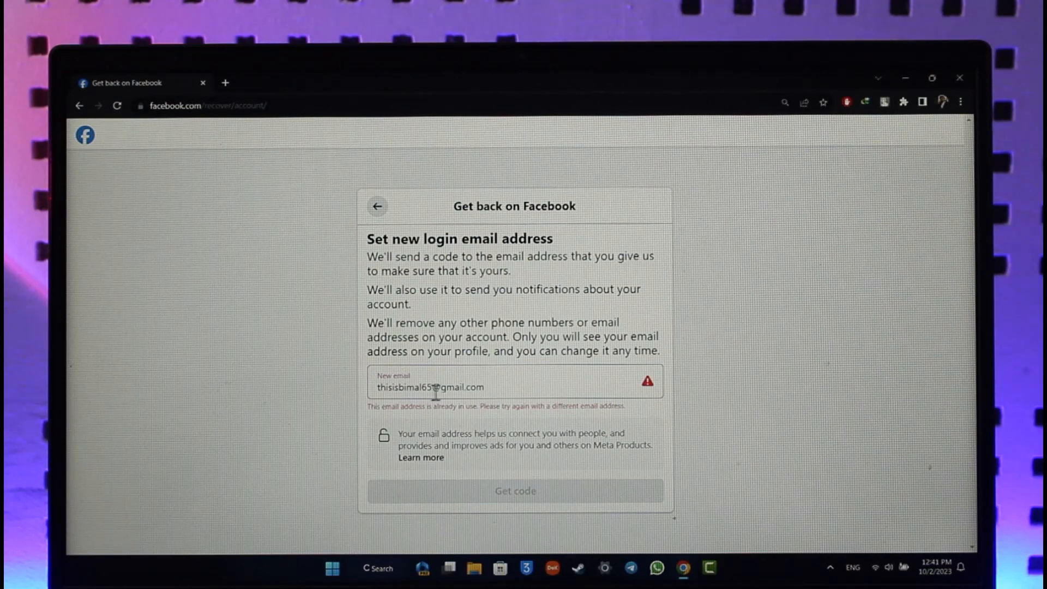
mouse_move(532, 391)
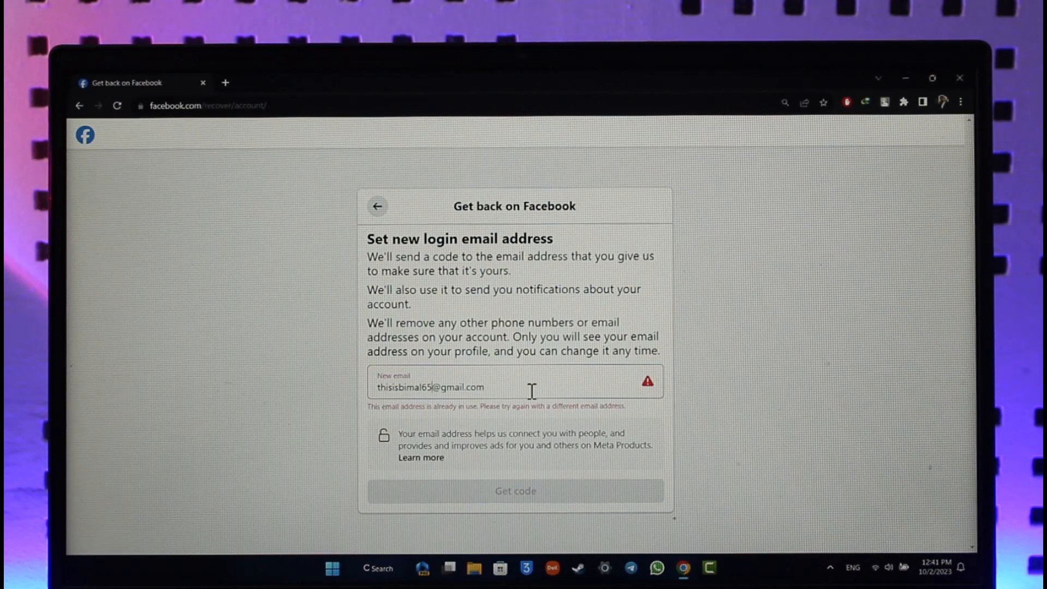
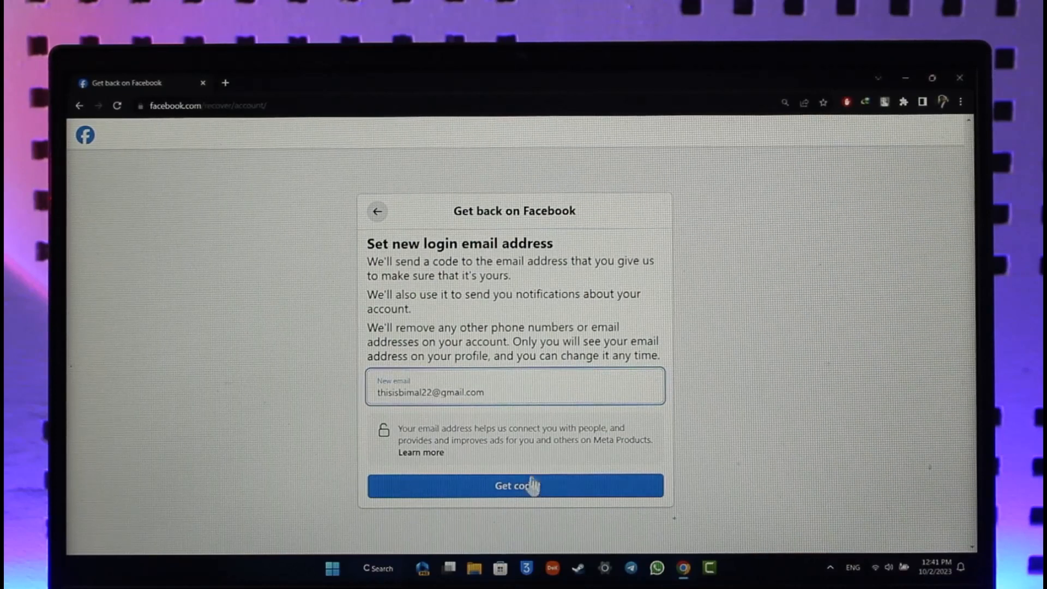
click(513, 486)
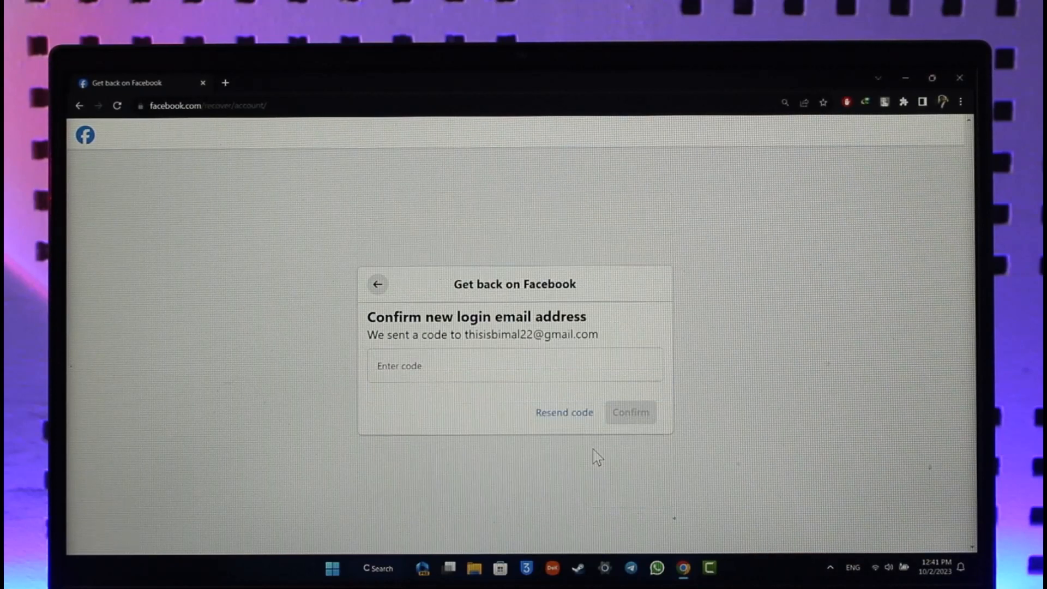